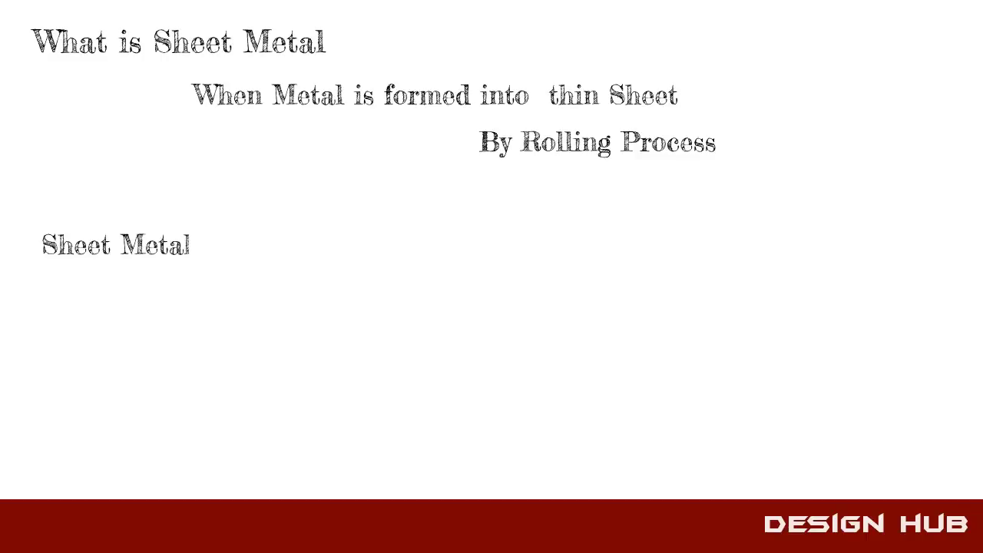
type("Sheet Metal = 0.4mm(1/64in)_- 6mm(1/4in")
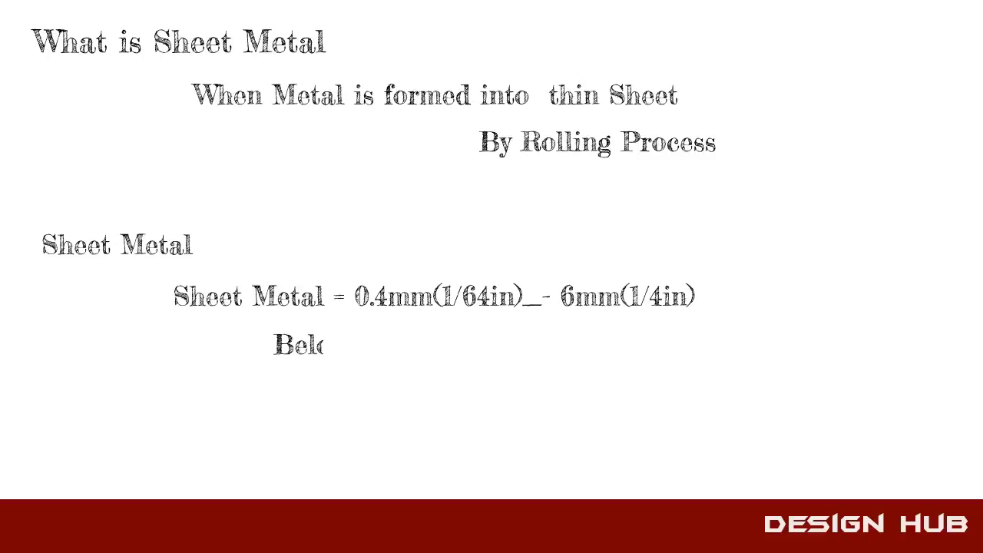
type("Below 0.4mm- Called Fo")
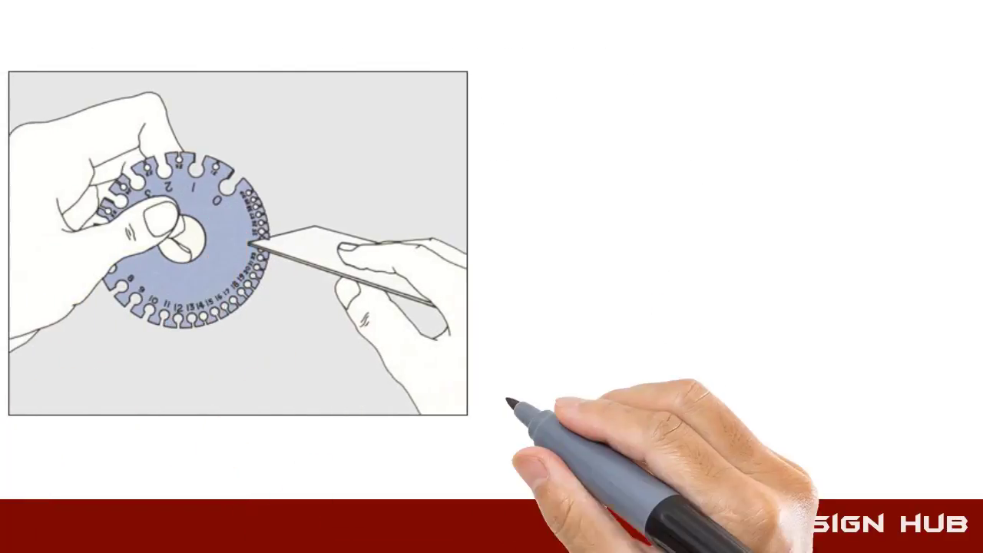
type("By using this this -Sheet Metal Gauge")
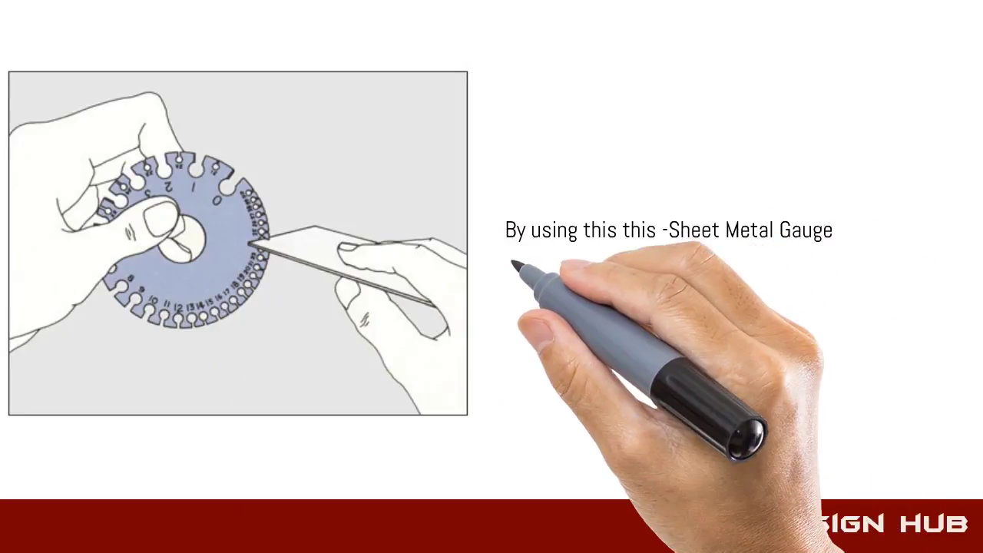
type("You can measure -Sheet metal Thickness")
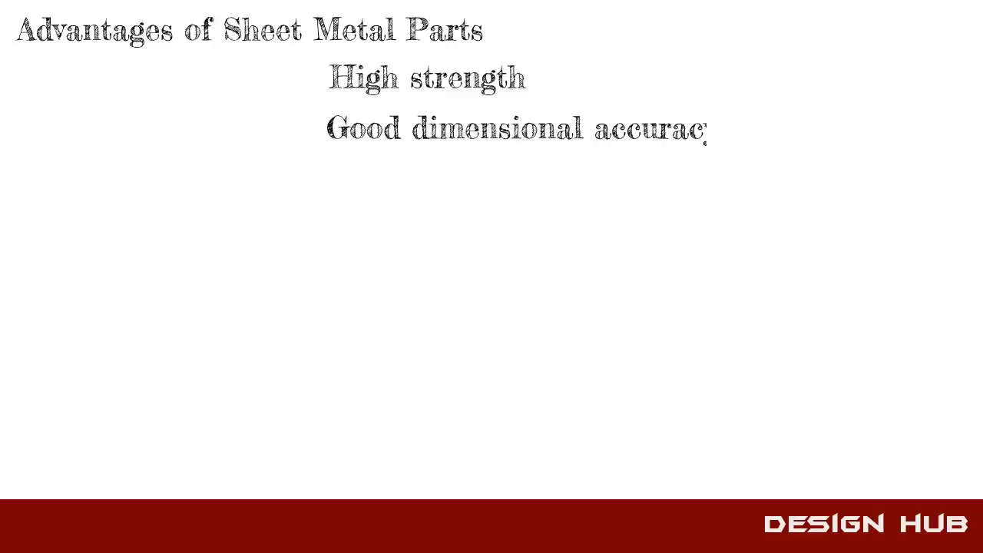
type("Good surface")
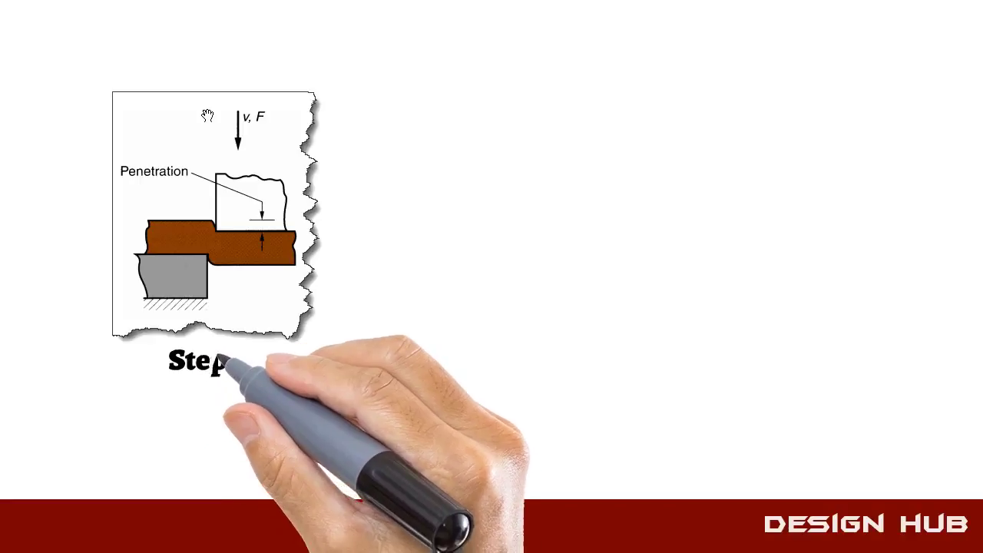
type("Step-3")
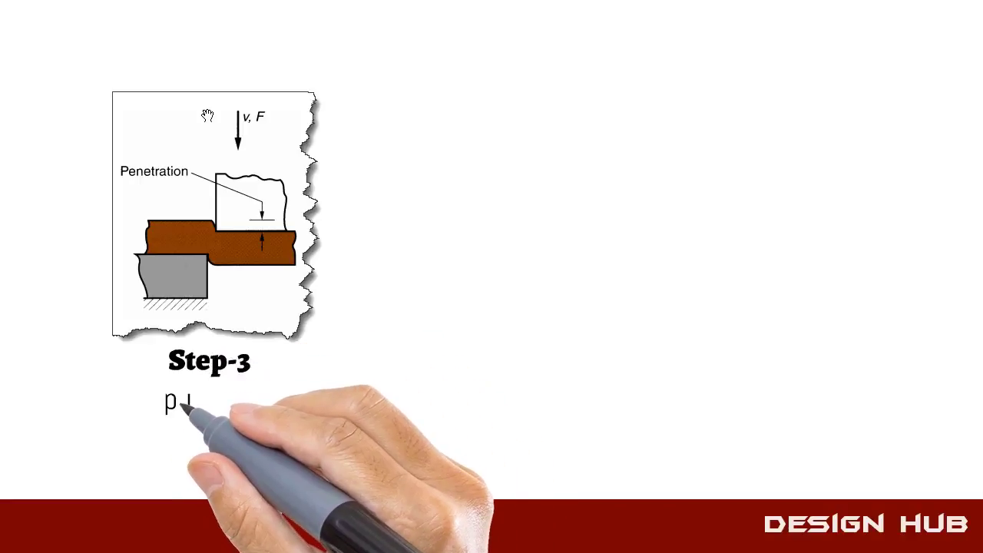
type("punch compresses")
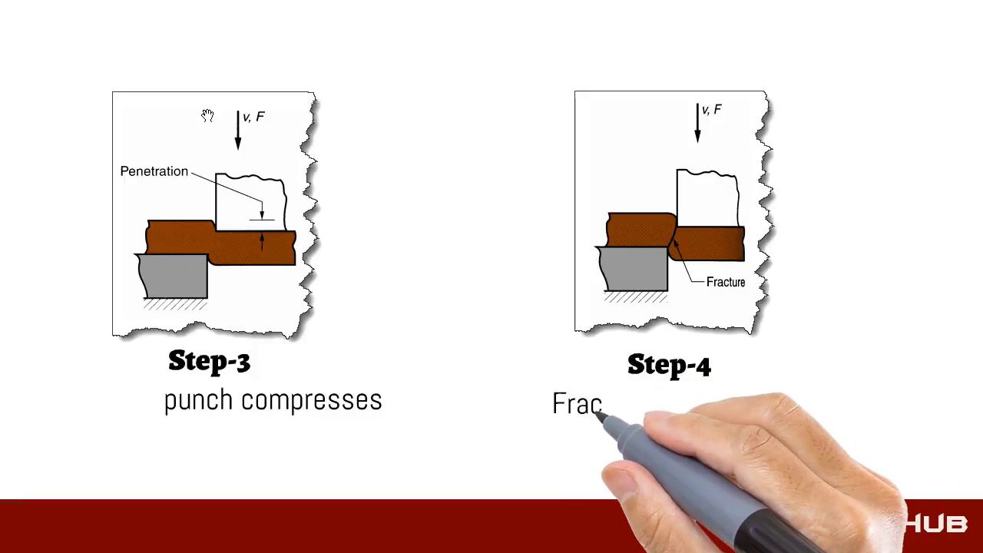
type("Fracture is Initiate")
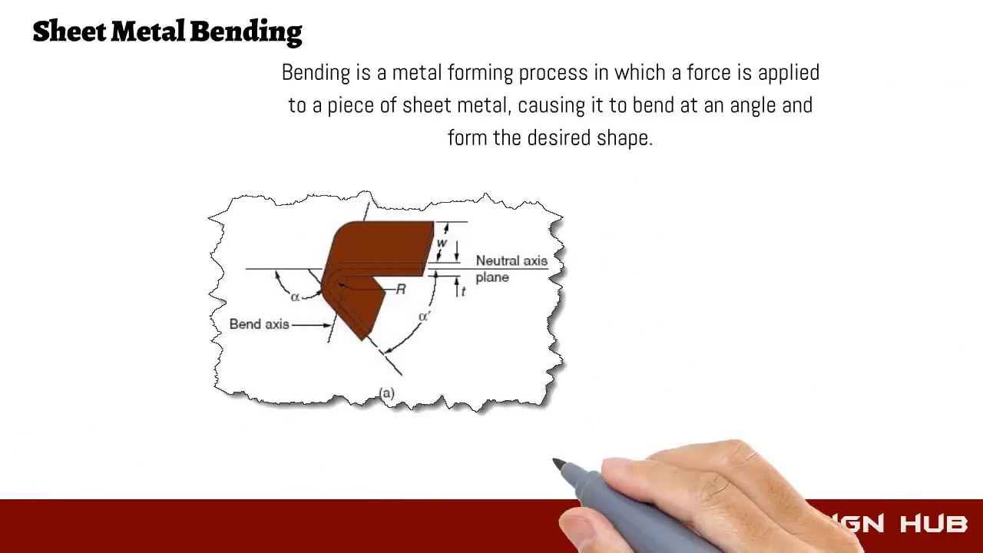
type("Bending a Sheet Metal")
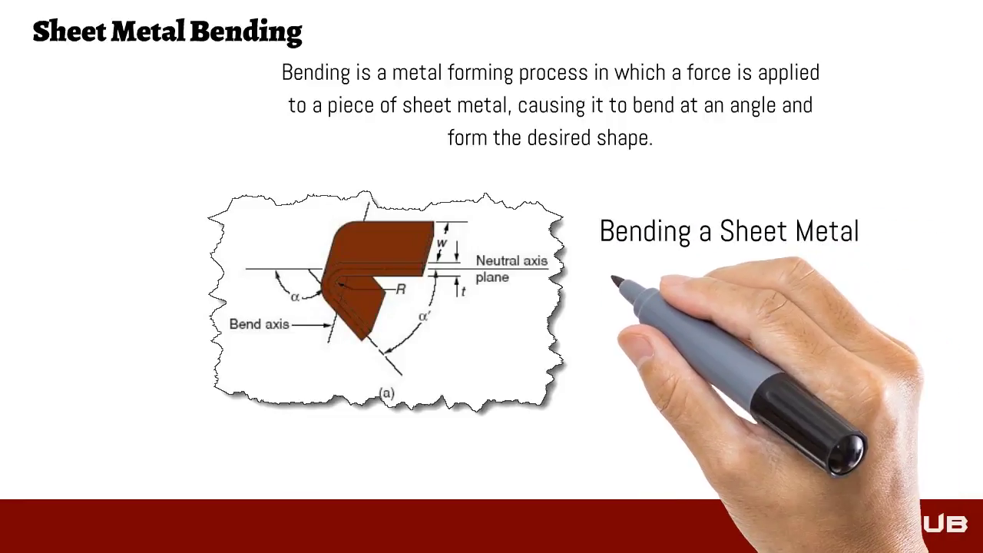
type("Around a Strai")
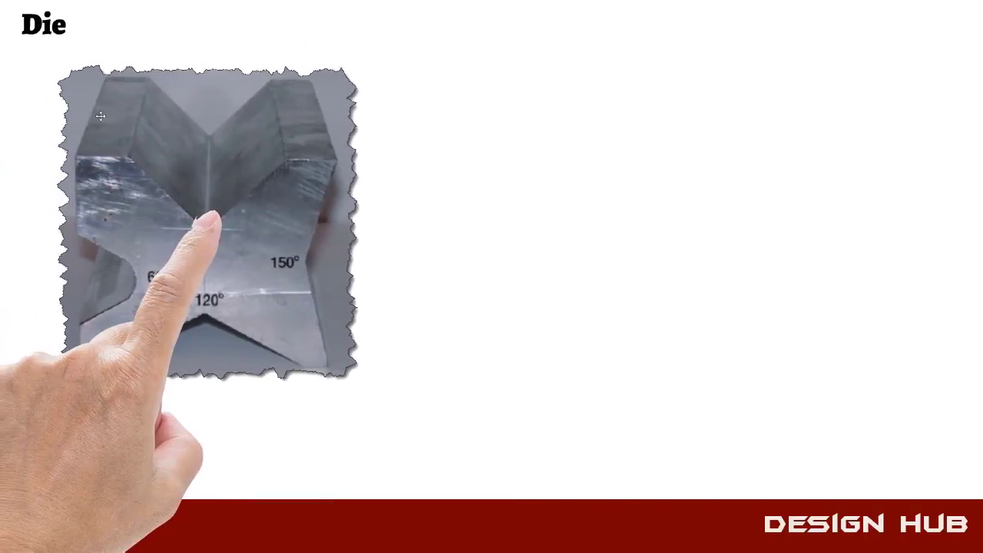
type("Accoriding To Requirement")
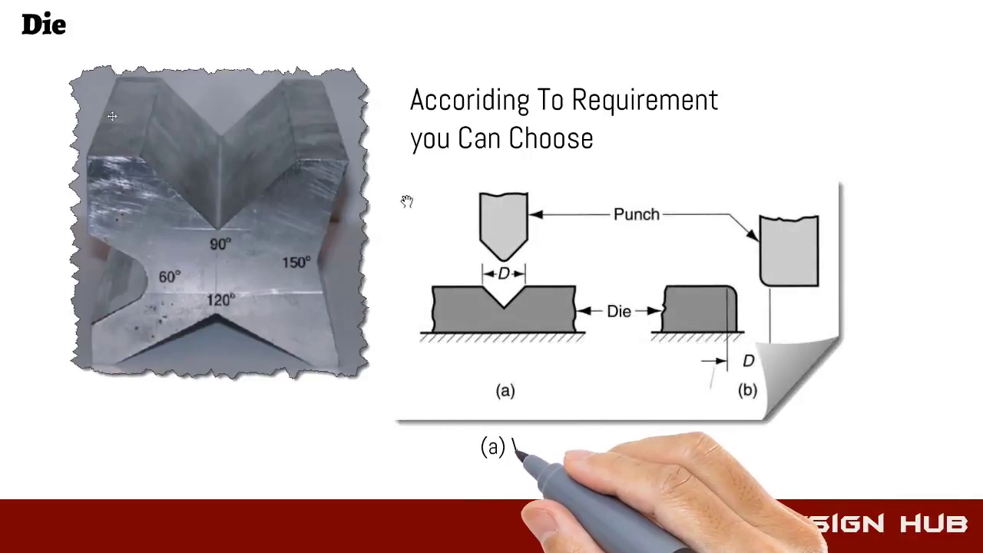
type("V die,")
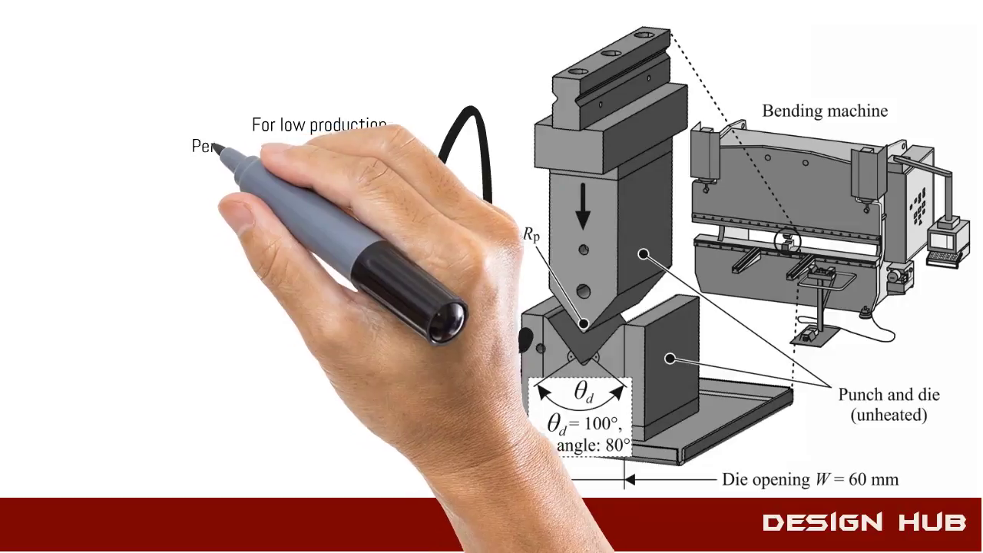
type("Performed on a press")
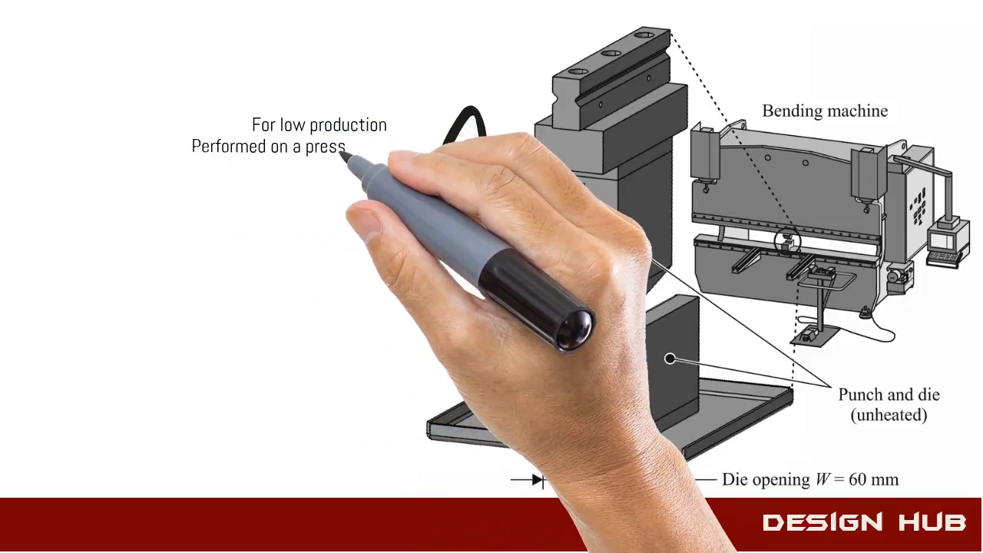